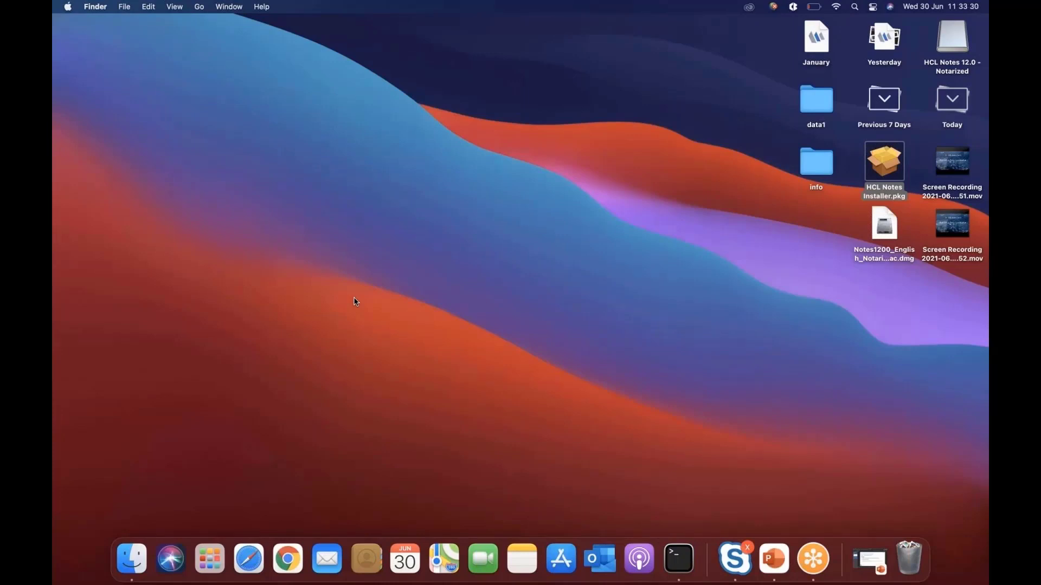
# - Check this Mac's system details and locate HCL Notes Installer.pkg in the mounted disk
pyautogui.click(67, 6)
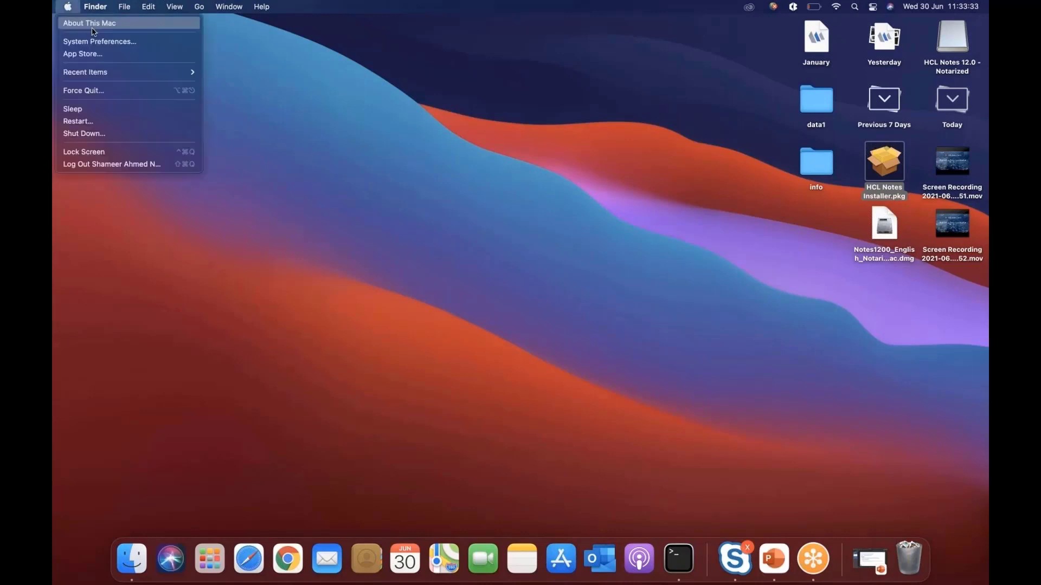
pyautogui.click(89, 23)
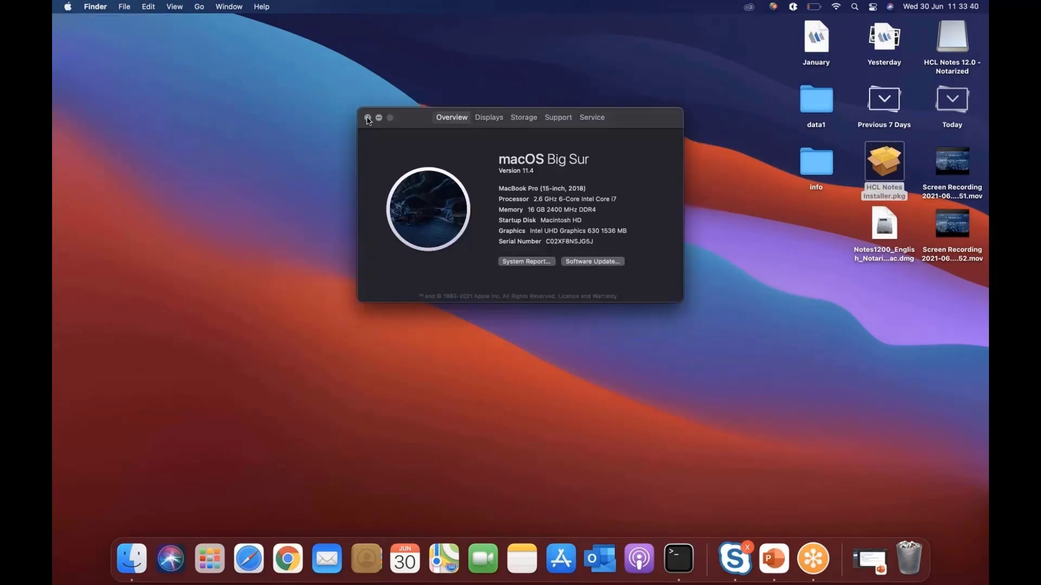
pyautogui.click(367, 118)
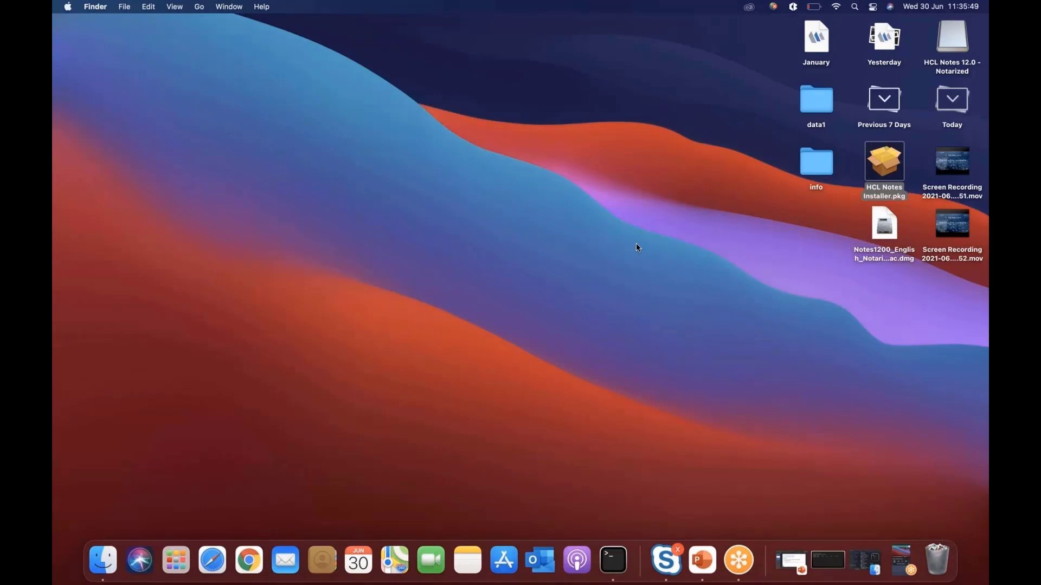
pyautogui.moveTo(562, 239)
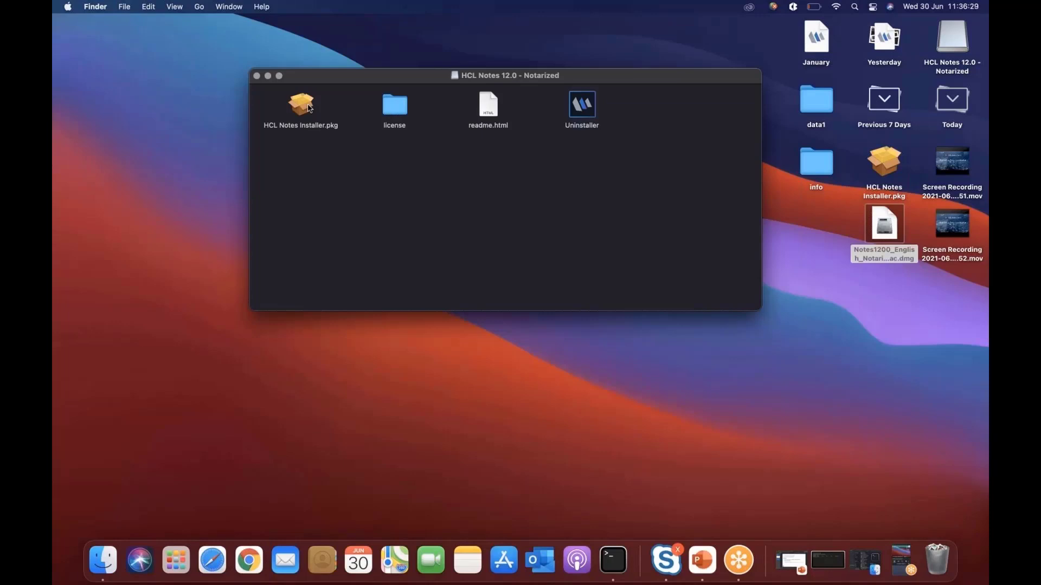
pyautogui.click(301, 106)
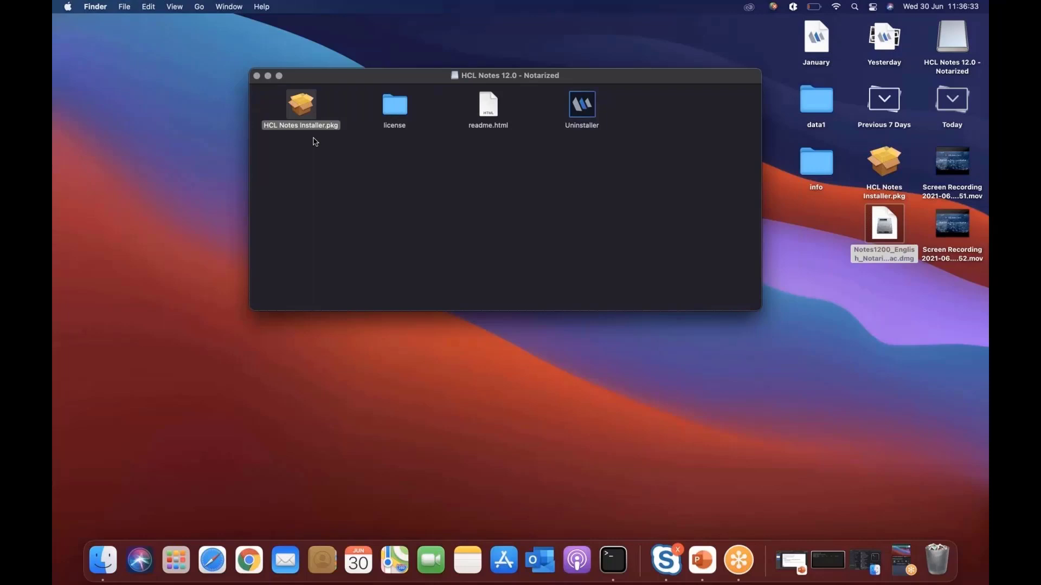
pyautogui.moveTo(303, 148)
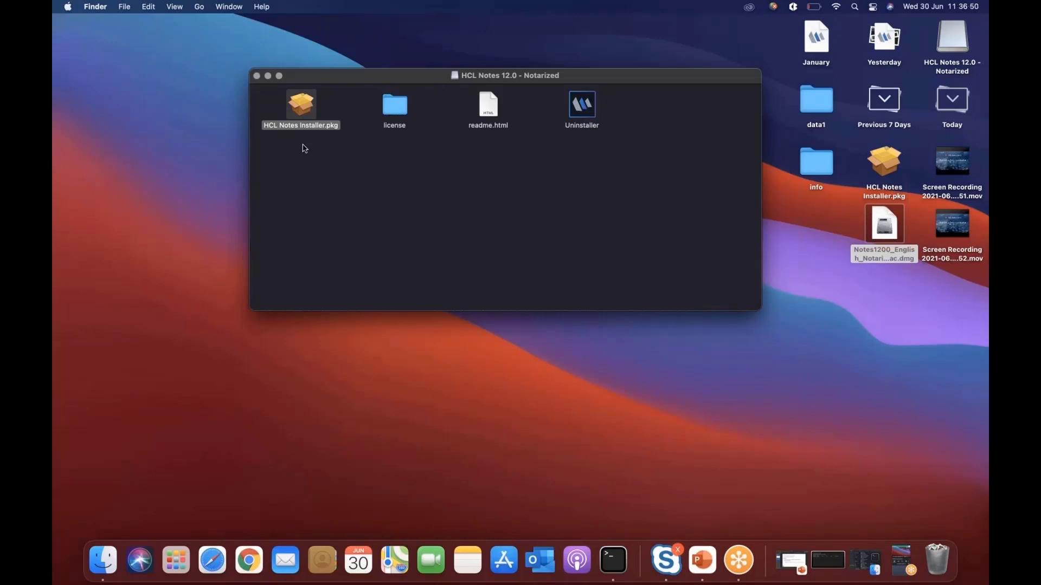
pyautogui.moveTo(270, 143)
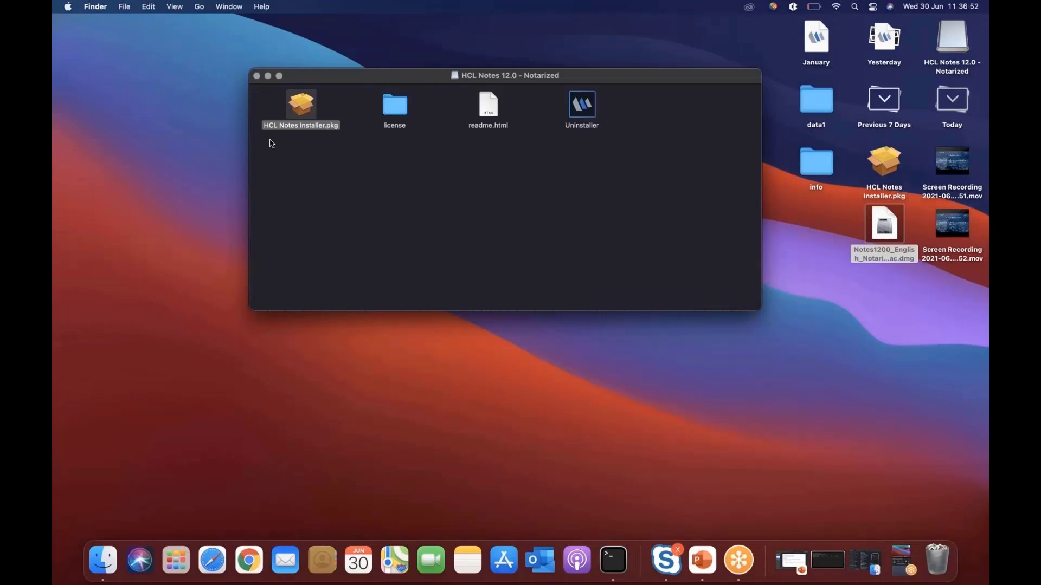
pyautogui.moveTo(330, 153)
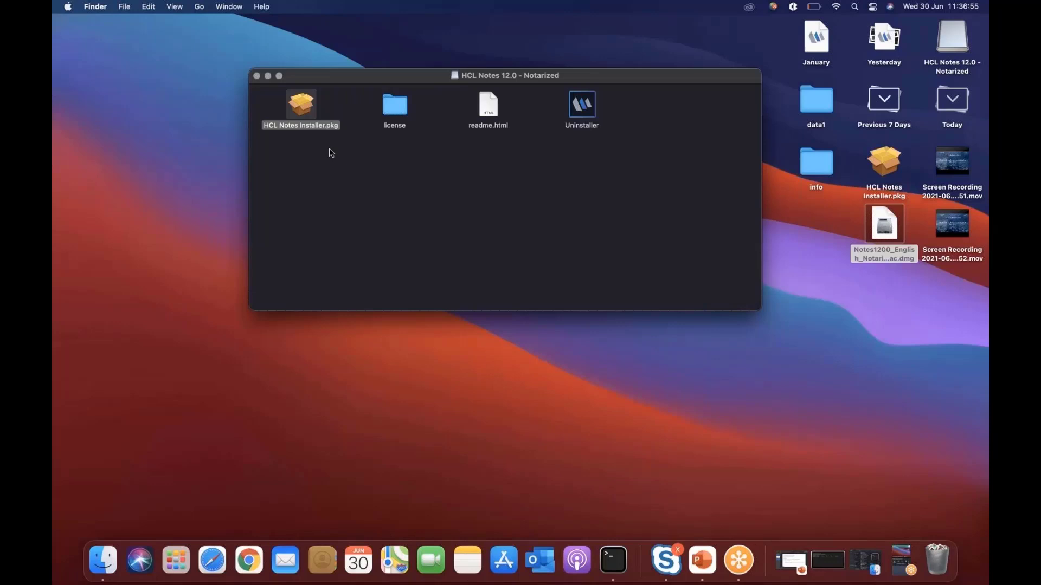
pyautogui.moveTo(787, 245)
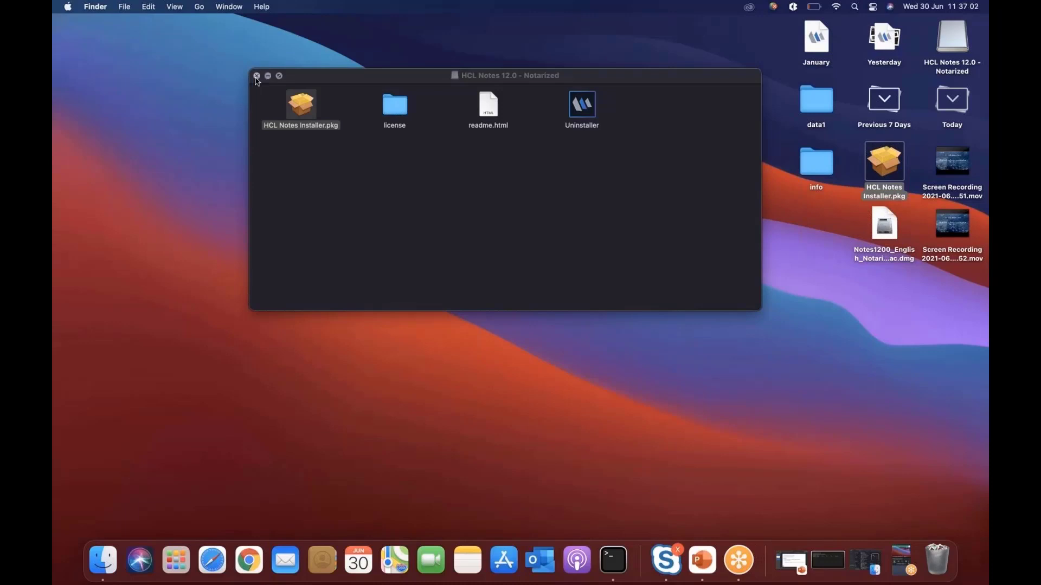
pyautogui.click(257, 76)
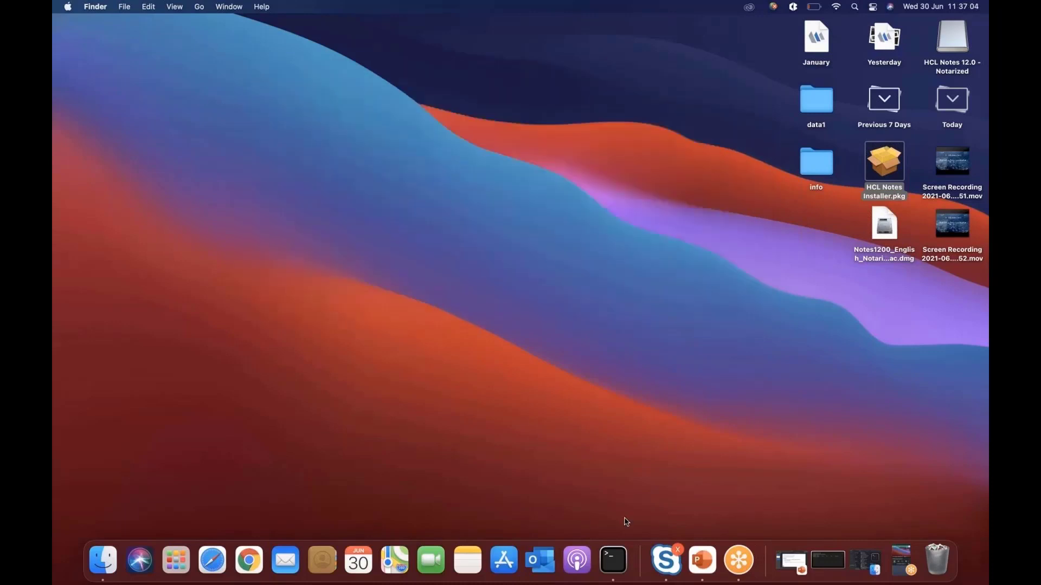
# - Start a Terminal shell, change into the Desktop folder and begin a sudo command
pyautogui.click(612, 560)
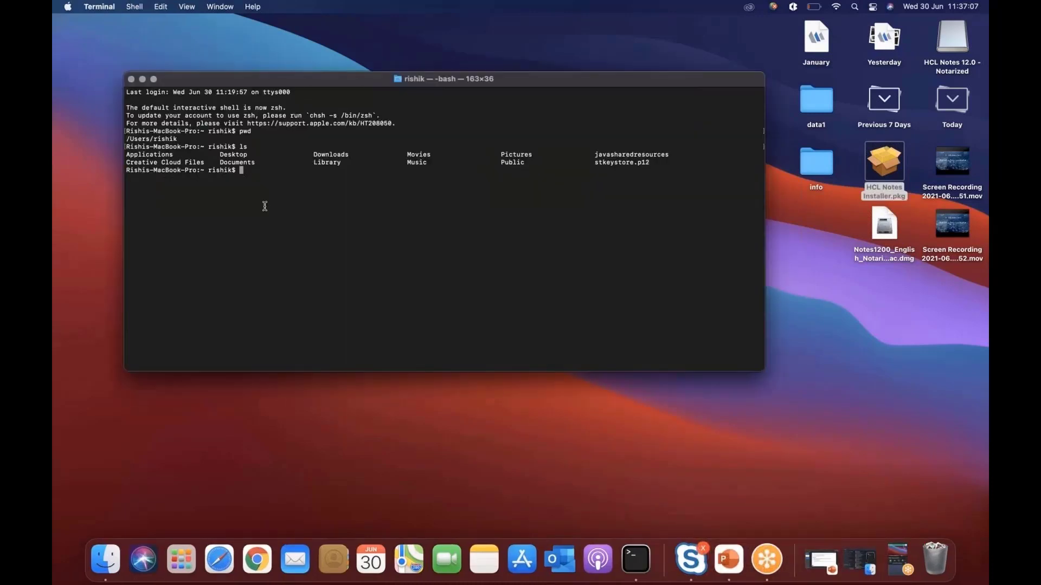
pyautogui.moveTo(251, 196)
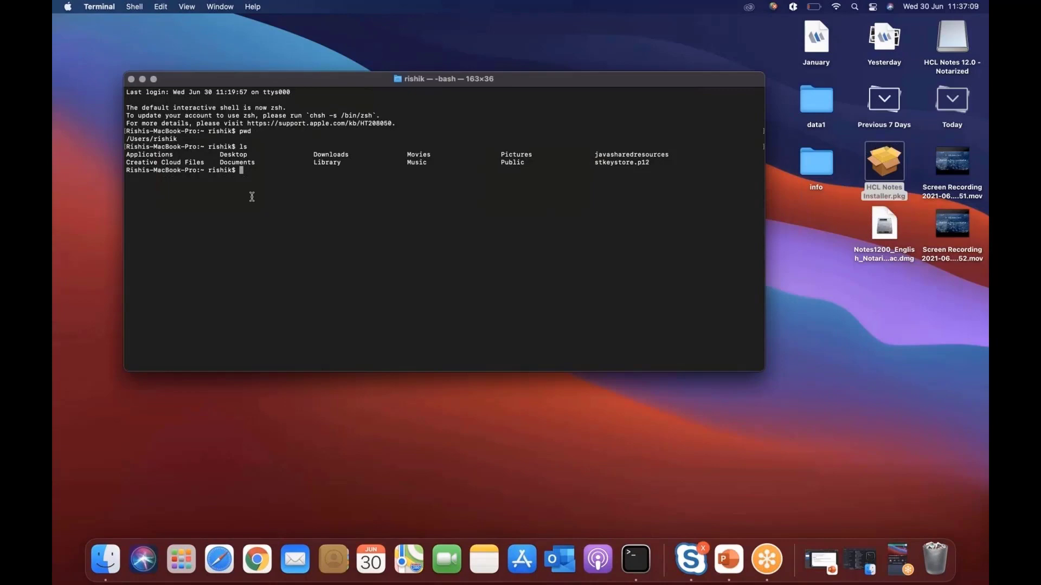
pyautogui.moveTo(222, 161)
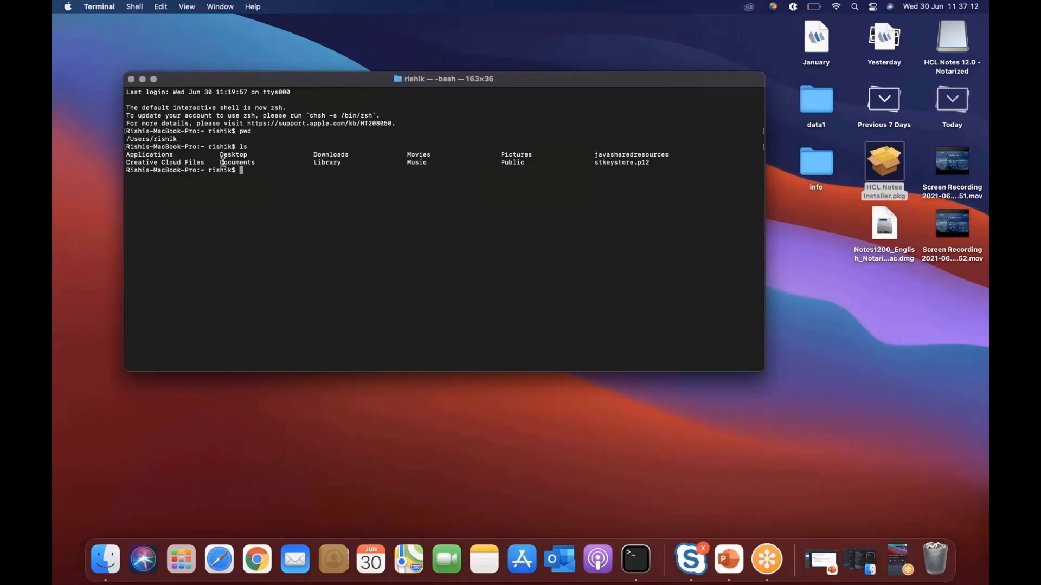
pyautogui.moveTo(260, 189)
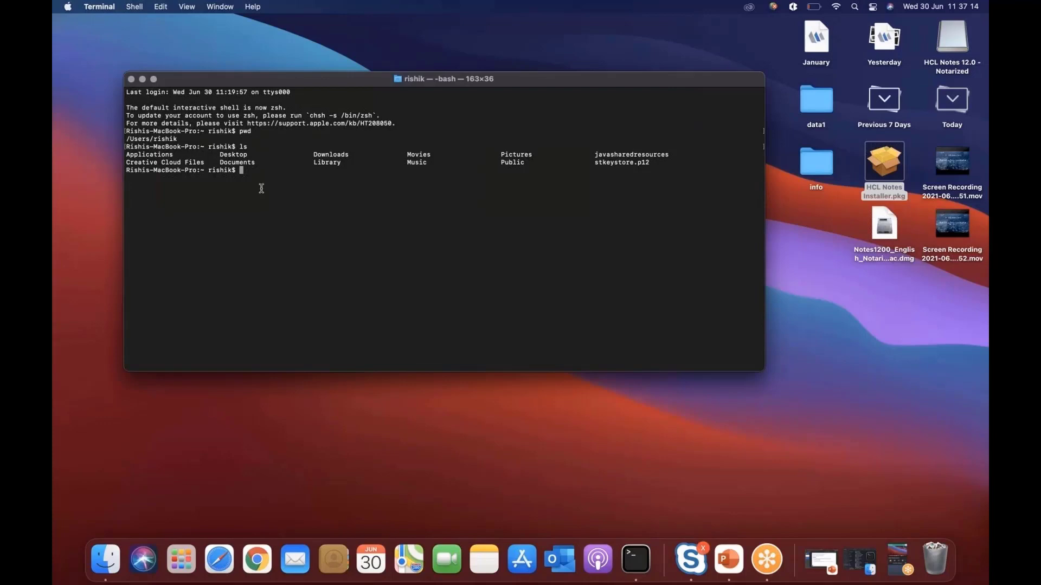
pyautogui.write('cd Deskt')
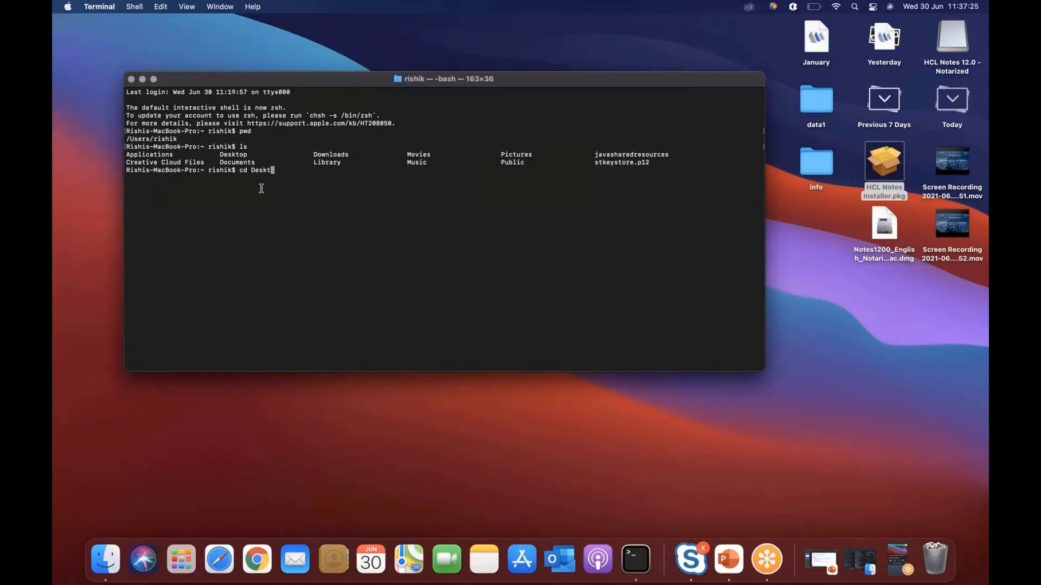
pyautogui.press('Return')
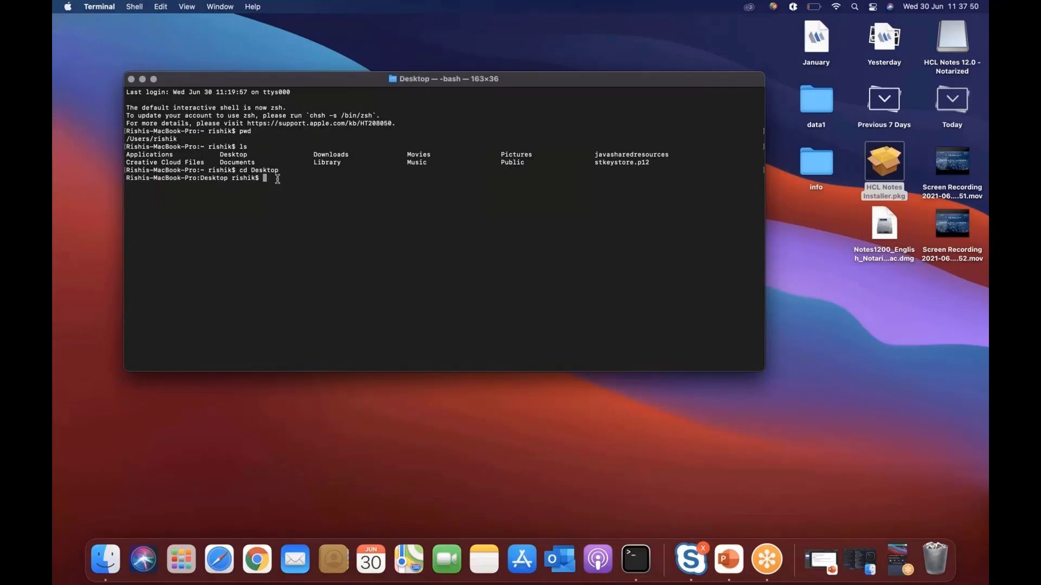
pyautogui.write('sudo')
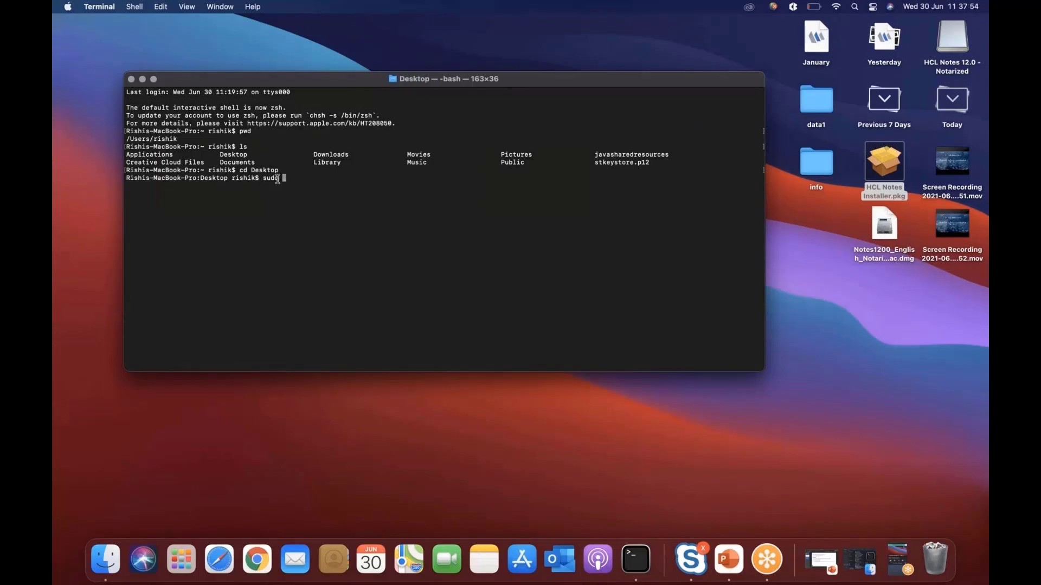
# - Run sudo Installer -pkg HCL\ Notes\ Installer.pkg -target /Applications/ to reach the password prompt
pyautogui.write('Installer')
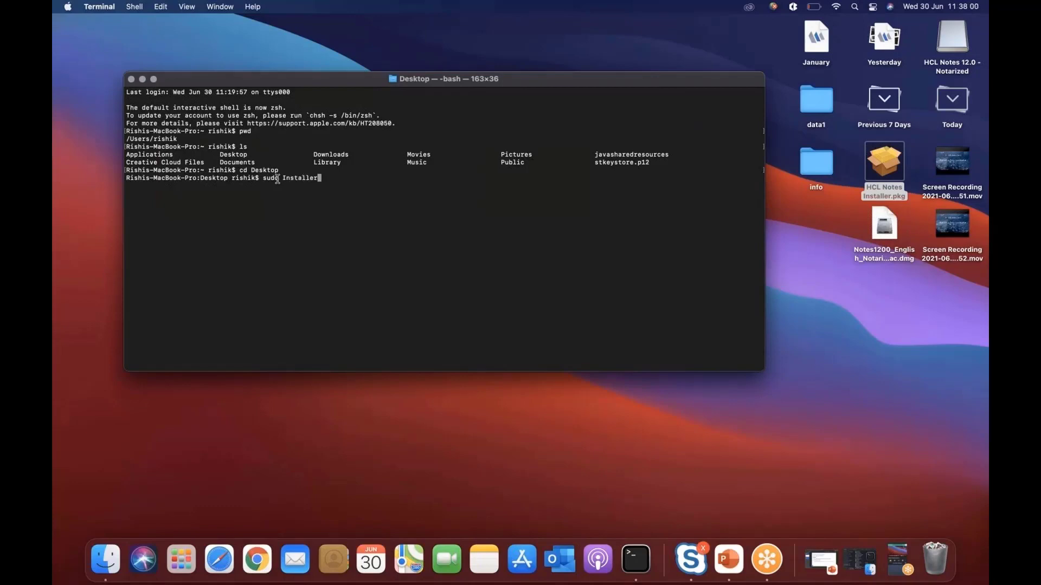
pyautogui.write('-pkg')
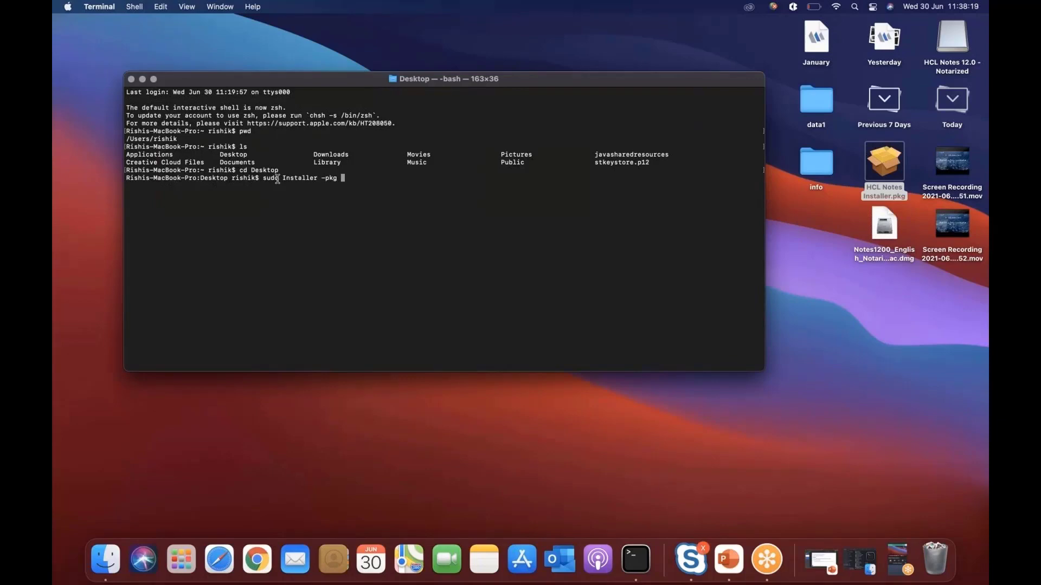
pyautogui.write('H')
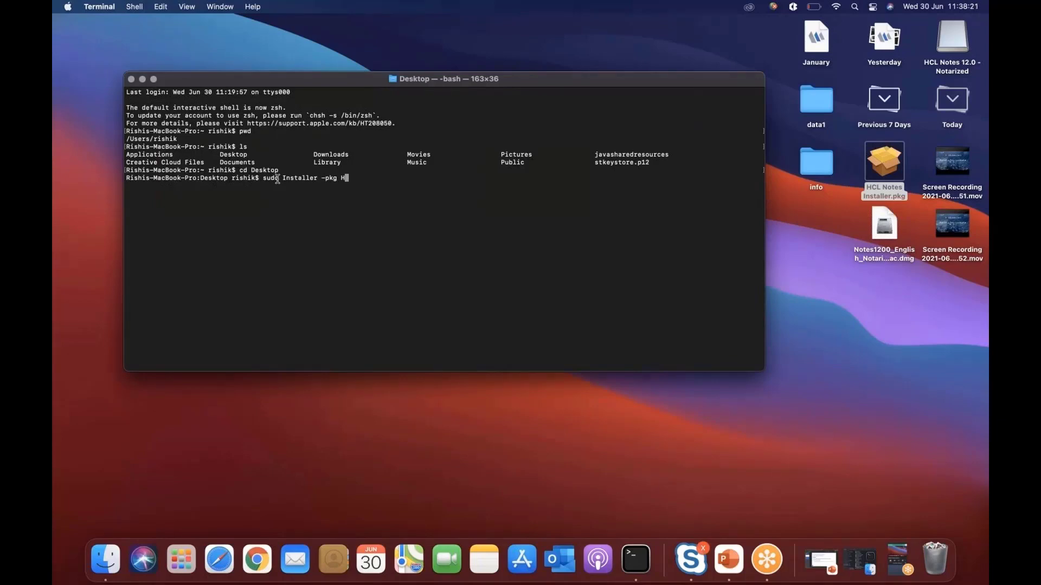
pyautogui.write('CL\\ Notes\\ Installer.pkg')
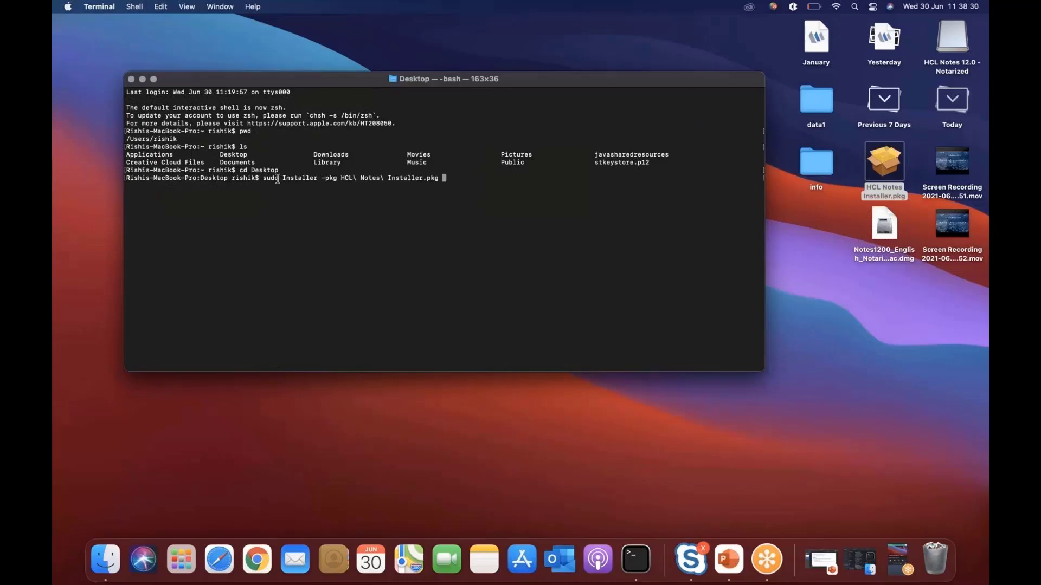
pyautogui.write('-t')
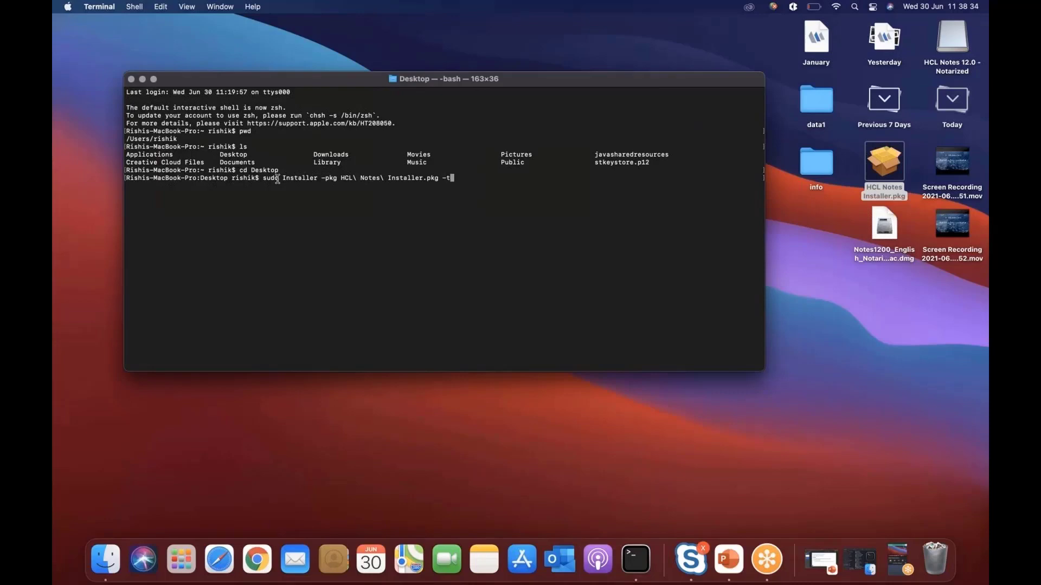
pyautogui.write('arget')
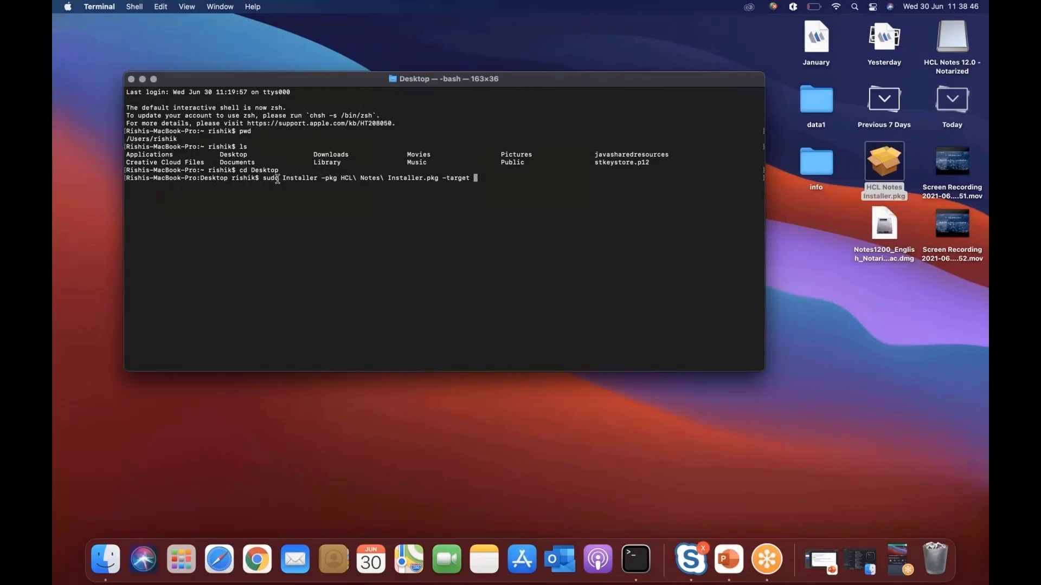
pyautogui.write('/')
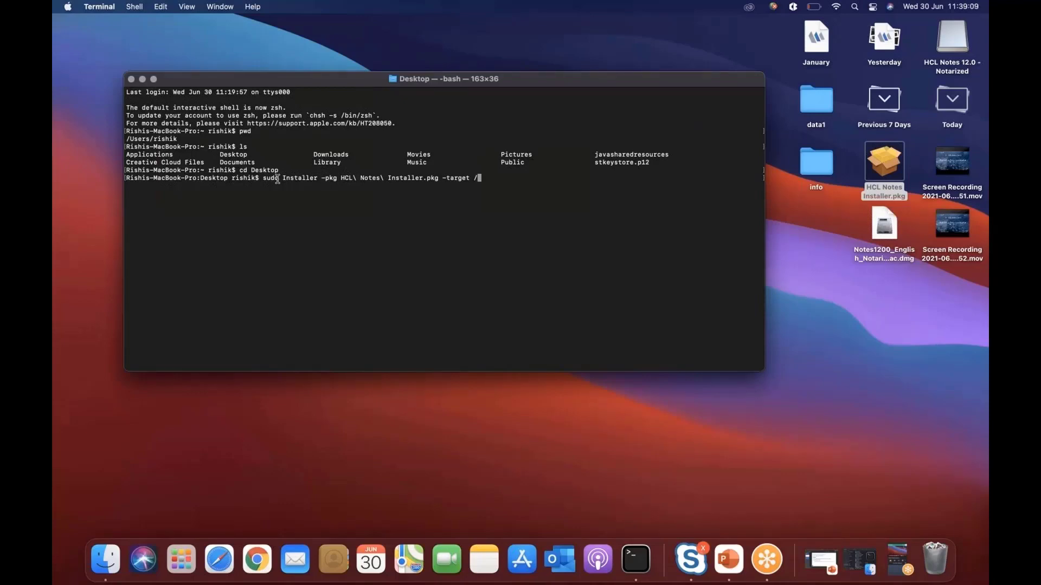
pyautogui.write('App')
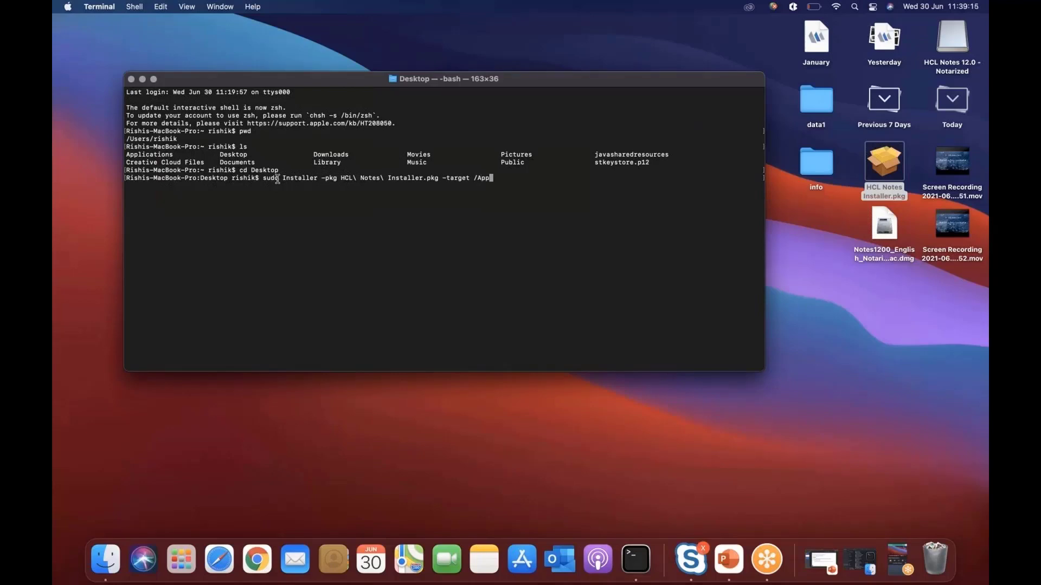
pyautogui.write('lications/')
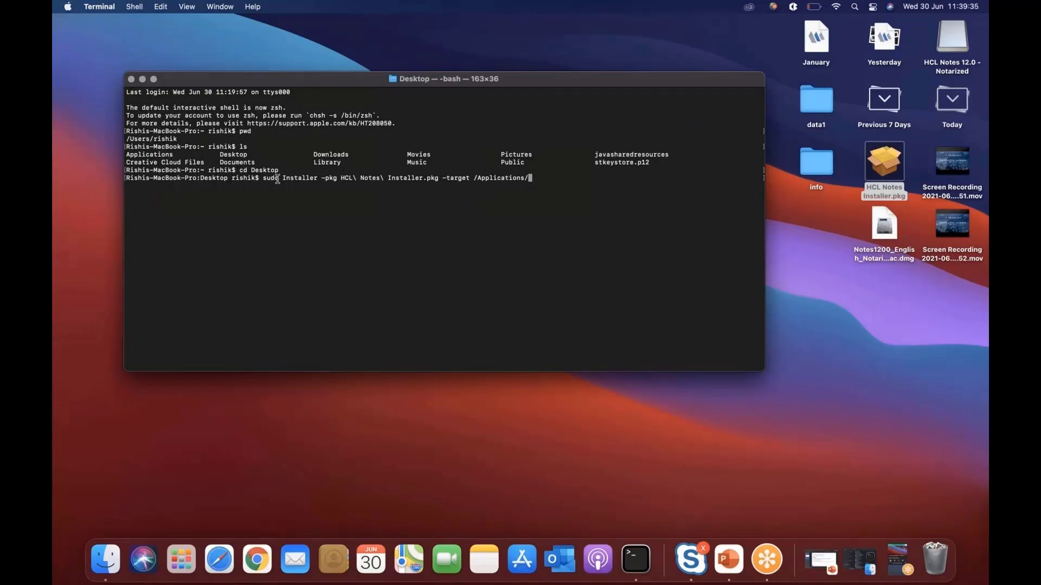
pyautogui.press('Return')
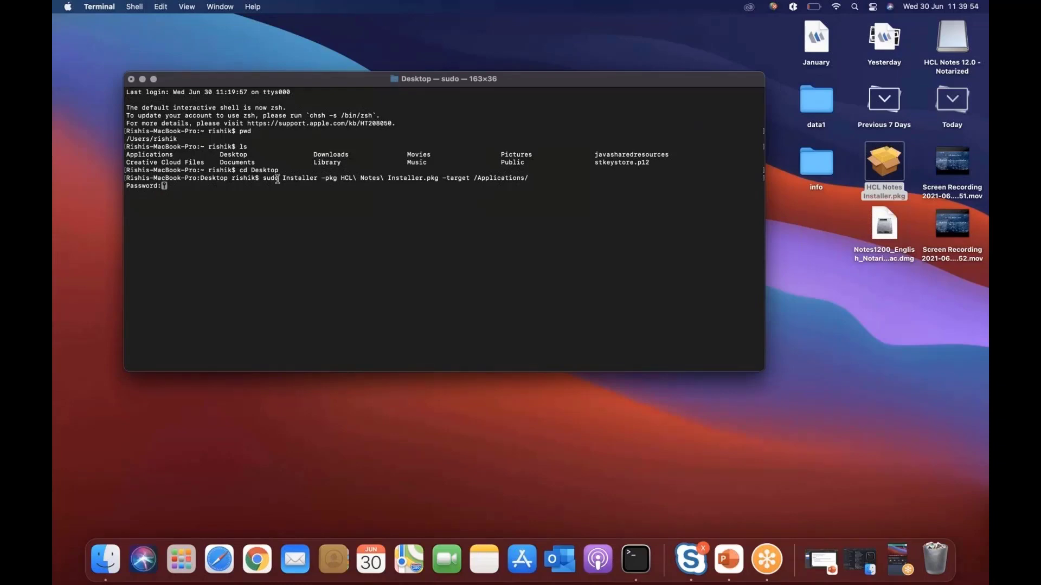
# - Submit the administrator password so HCL Notes 12.0 installs successfully
pyautogui.press('Return')
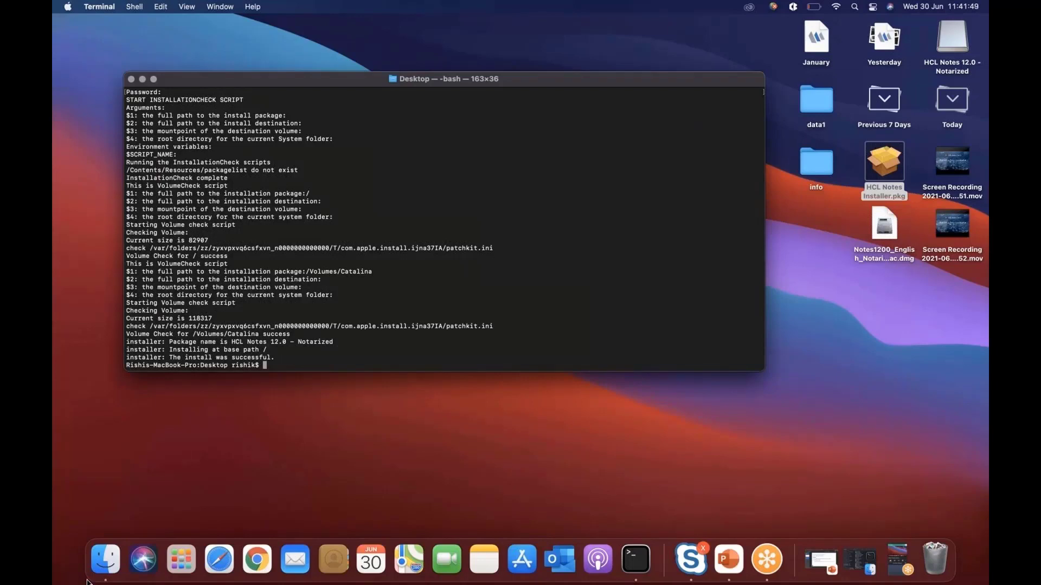
pyautogui.moveTo(104, 560)
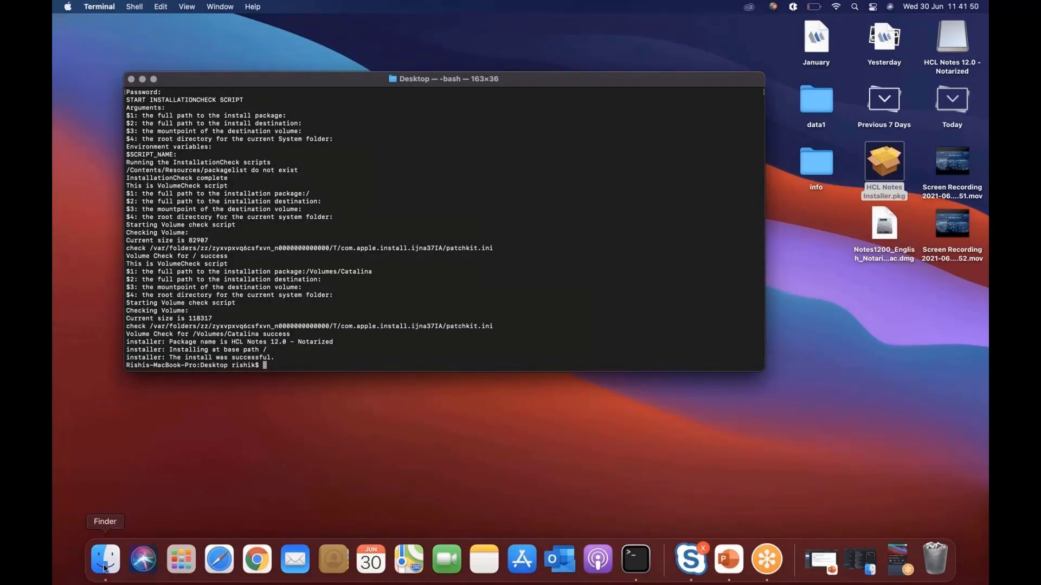
# - Launch HCL Notes from Applications to reach the Client Configuration welcome screen
pyautogui.click(104, 560)
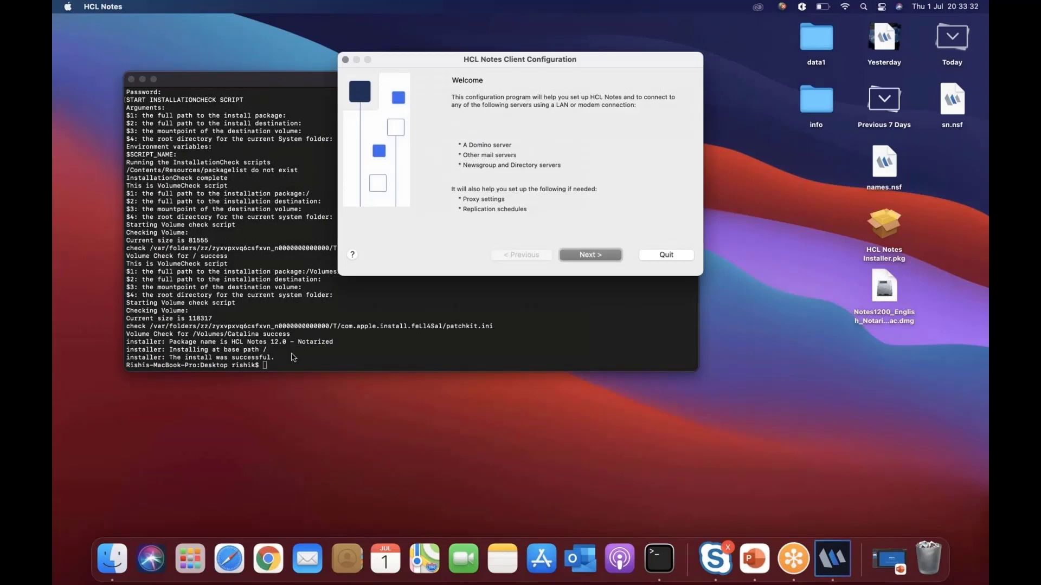
pyautogui.moveTo(378, 371)
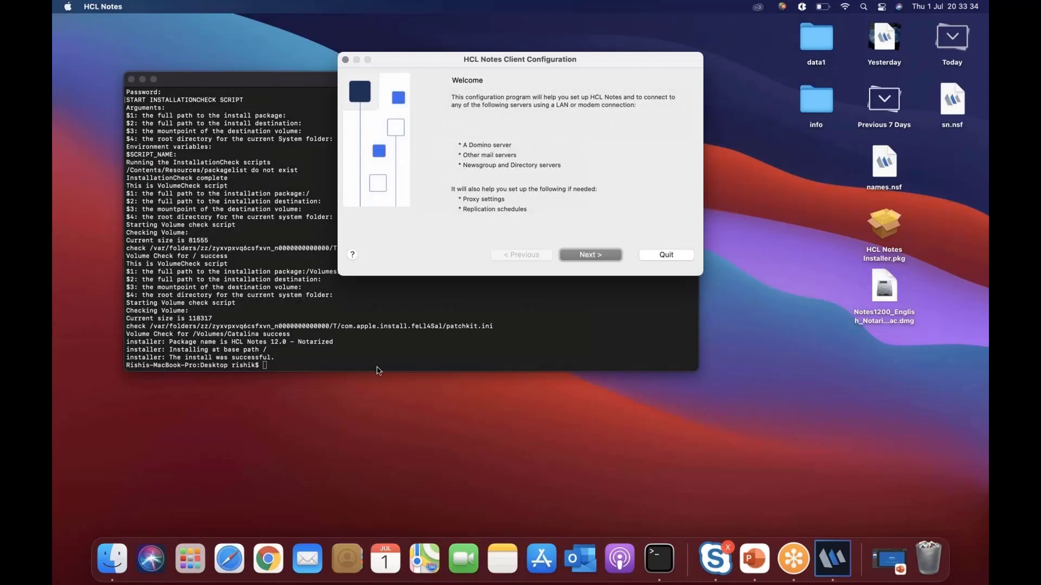